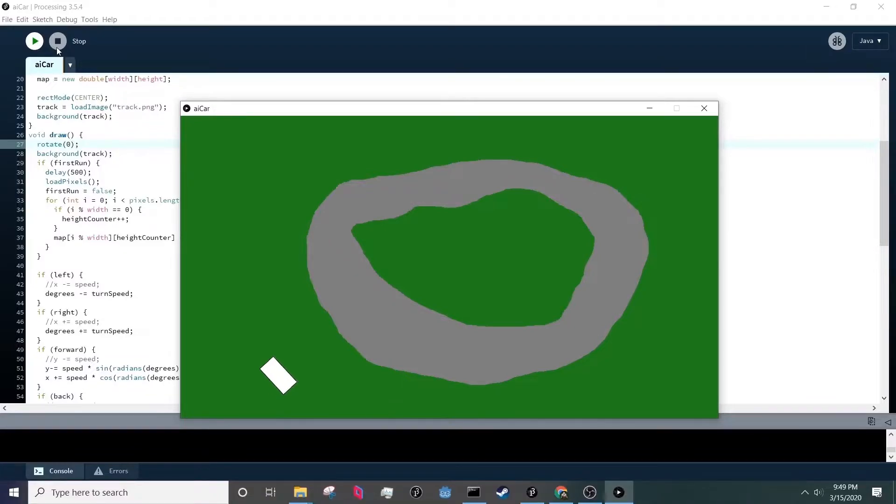
Stop the running car simulation and return to the aiCar sketch code.
{"action": "left_click", "coordinate": [563, 492]}
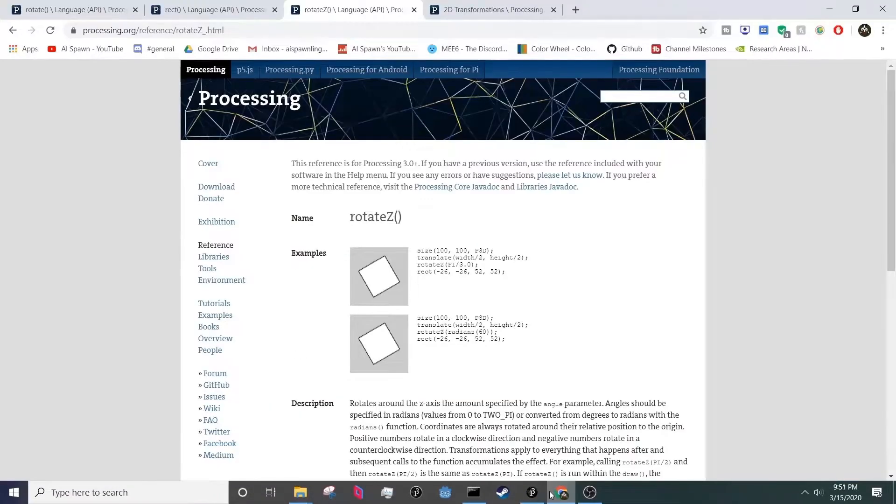
{"action": "left_click", "coordinate": [531, 492]}
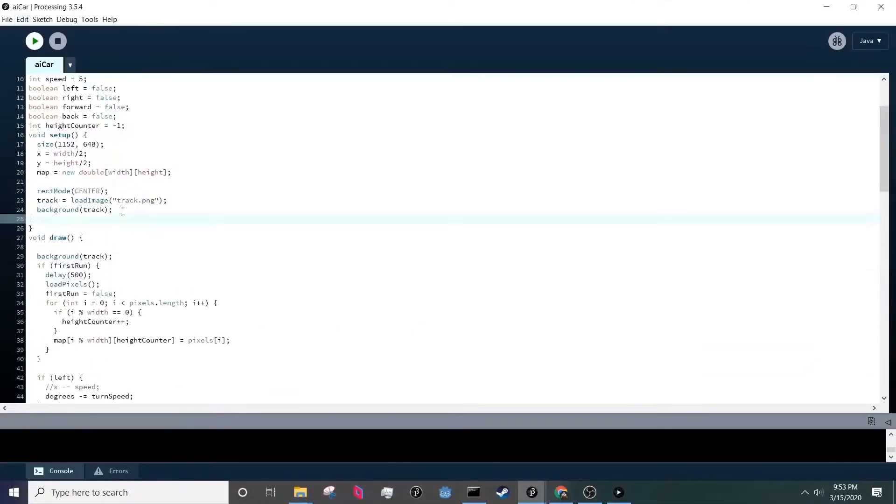
Run the aiCar sketch with the raycast sensor loop printing 0.0 readings to the console.
{"action": "left_click", "coordinate": [34, 41]}
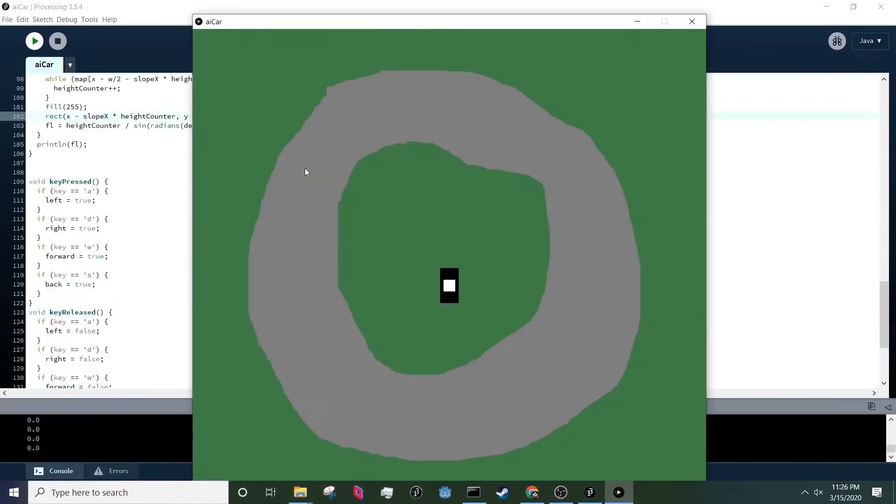
Close the sketch window and run the expanded aiCar project with Genome, Node and Organism tabs.
{"action": "left_click", "coordinate": [691, 22]}
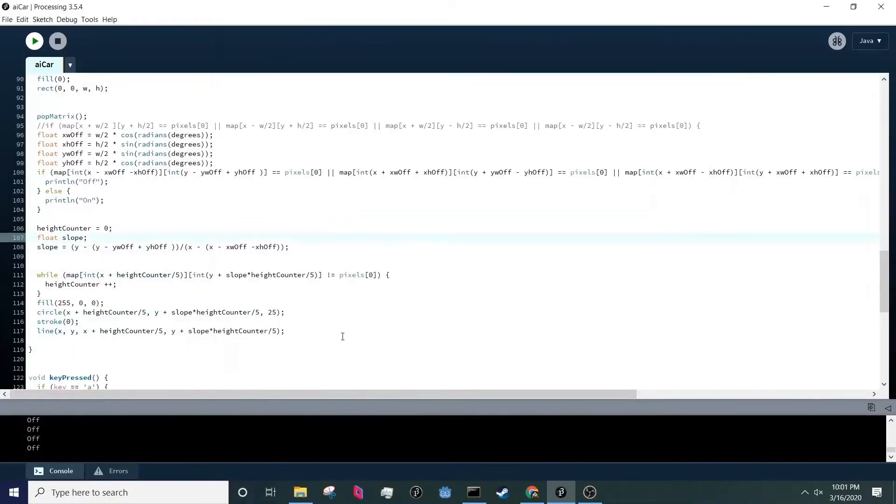
{"action": "left_click", "coordinate": [34, 40]}
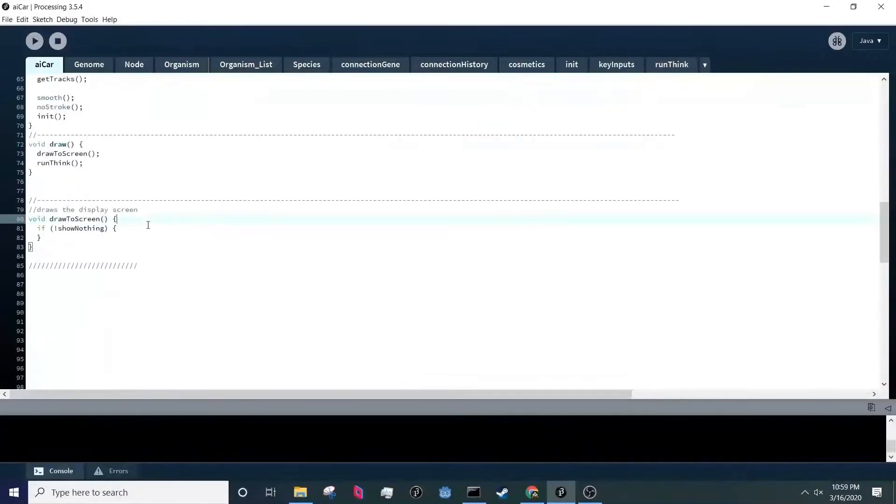
Leave Processing and search Amazon for "distance sensors arduino".
{"action": "left_click", "coordinate": [34, 40]}
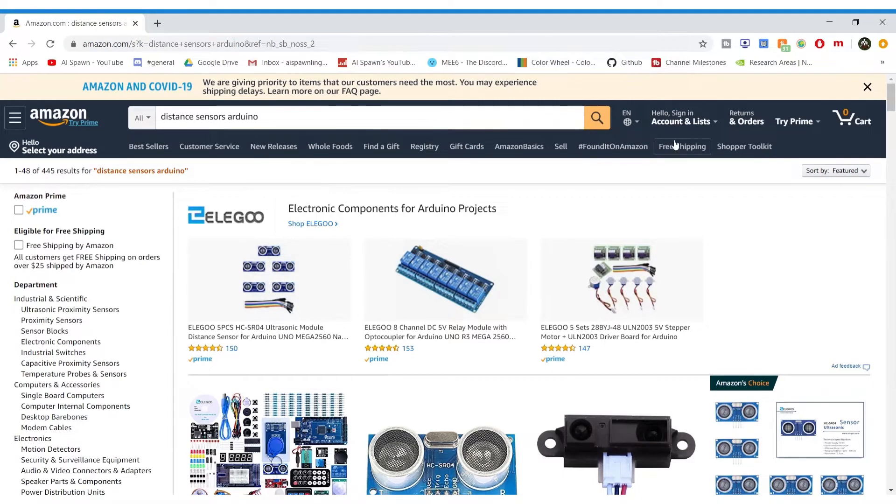
Sort the distance sensor results by Price: Low to High, showing HC-SR04 modules from about $1.72.
{"action": "left_click", "coordinate": [835, 170]}
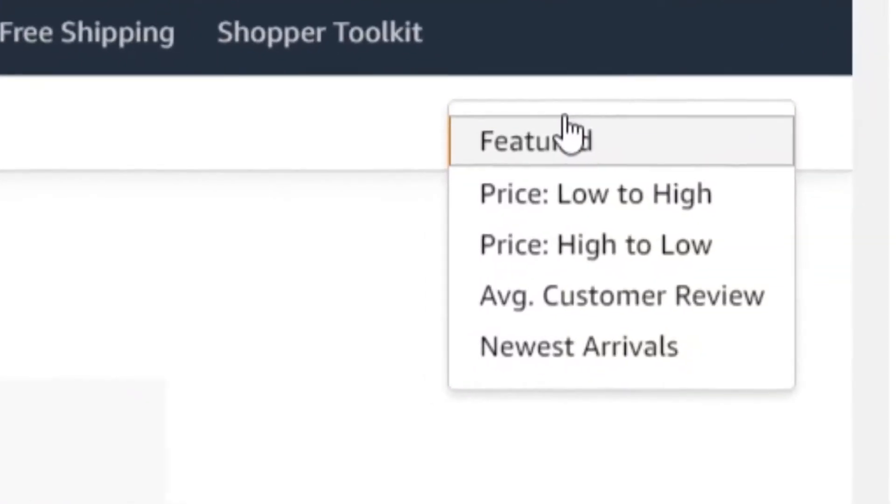
{"action": "left_click", "coordinate": [595, 193]}
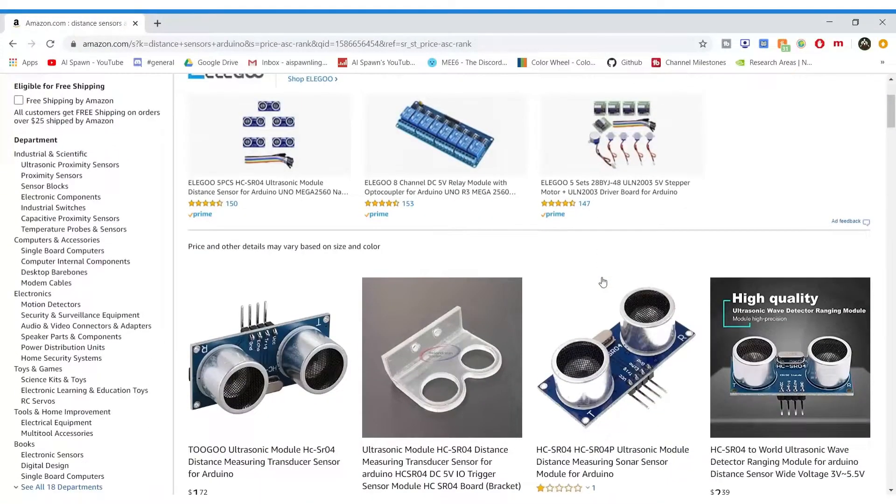
{"action": "scroll", "scroll_direction": "down", "scroll_amount": 3}
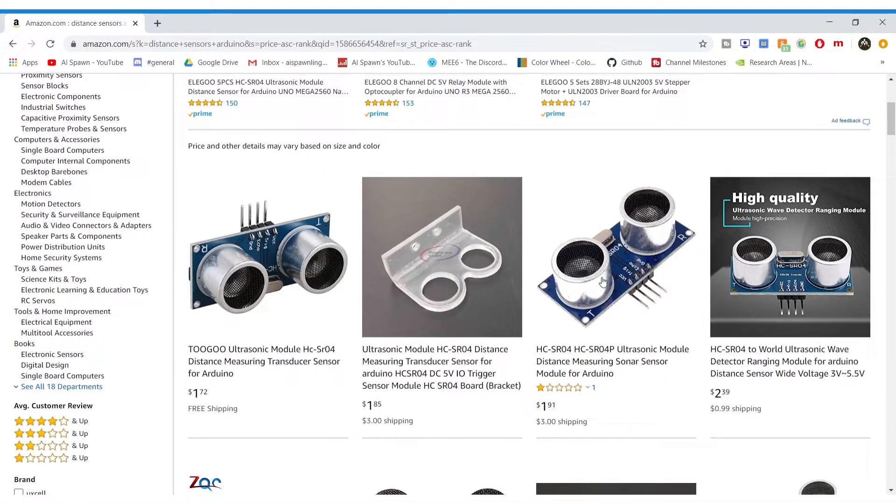